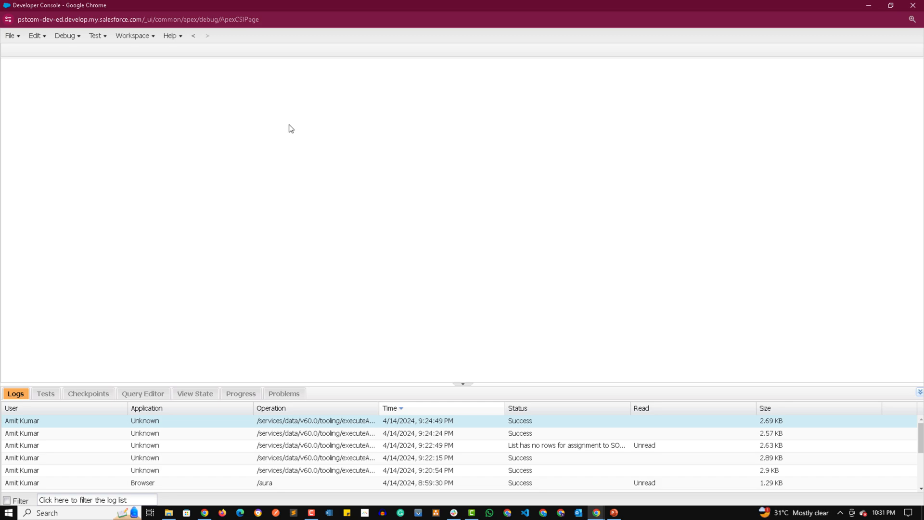
mouse_move(553, 200)
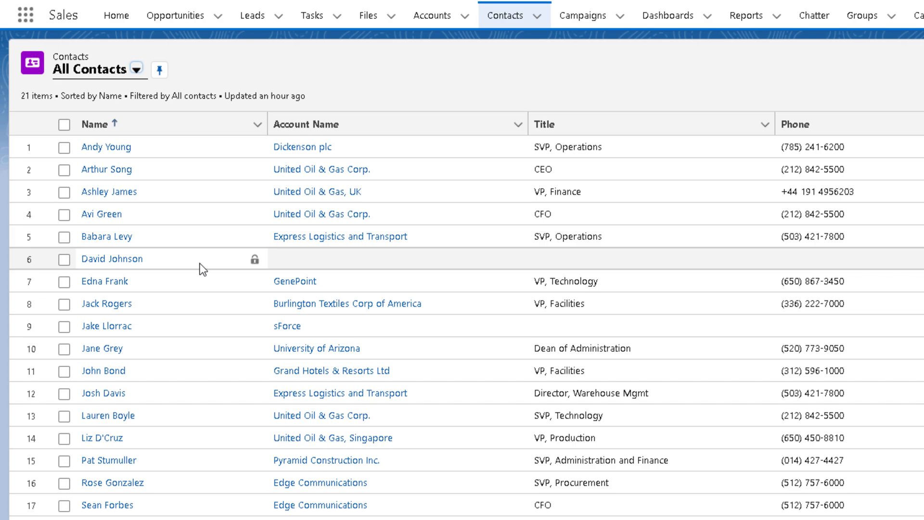
mouse_move(111, 258)
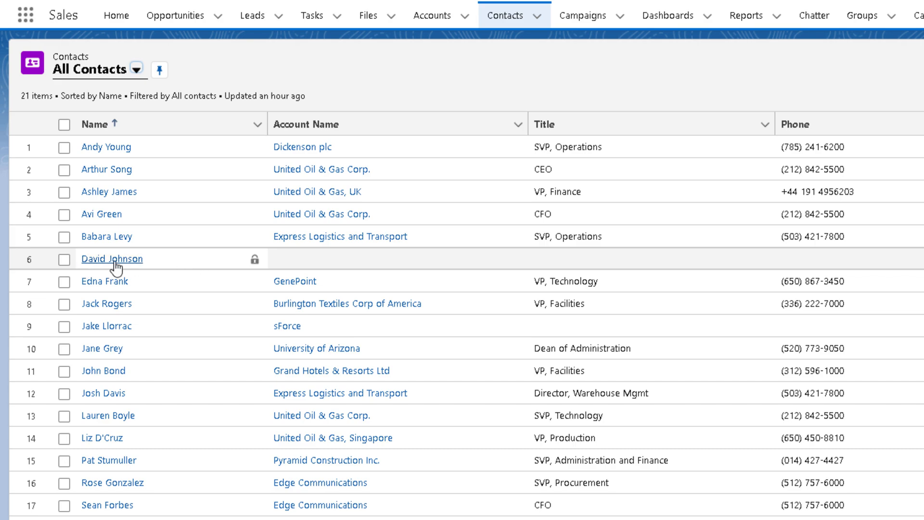
left_click(111, 259)
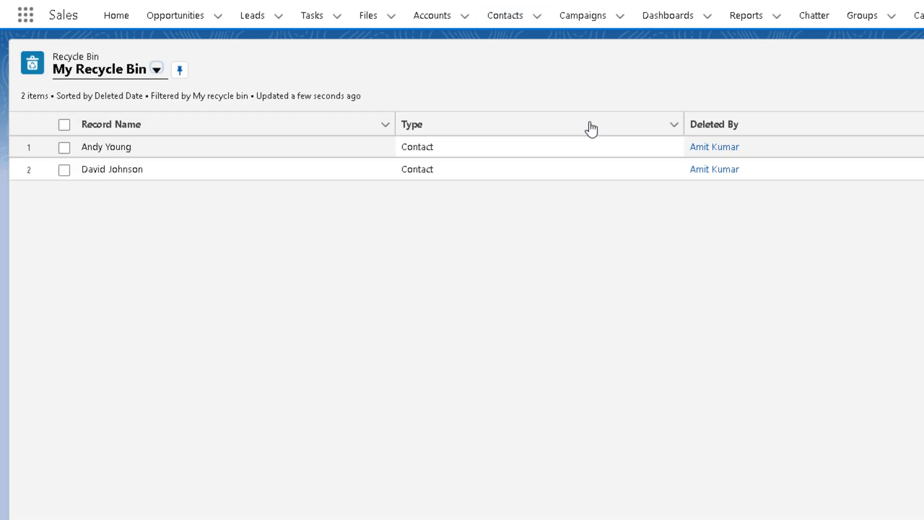
left_click(504, 15)
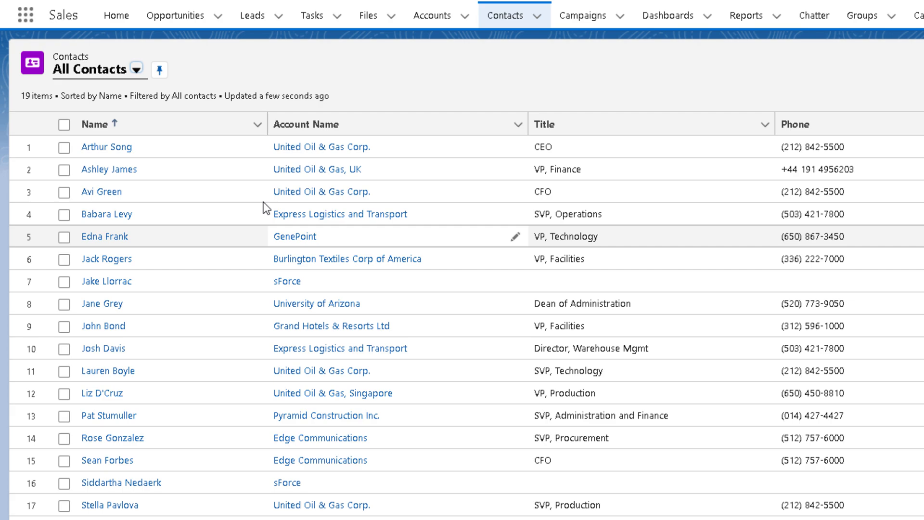
mouse_move(264, 208)
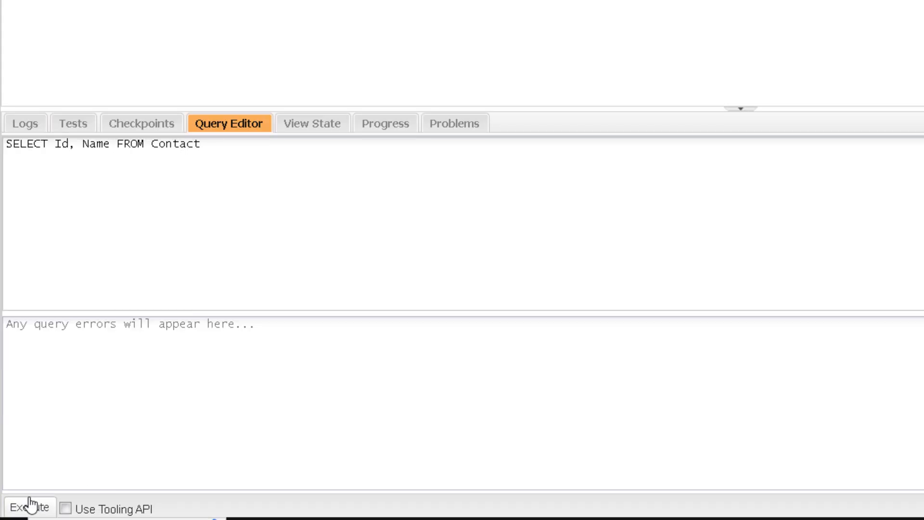
Execute SELECT Id, Name FROM Contact, returning 19 rows, then start editing the query text.
left_click(28, 506)
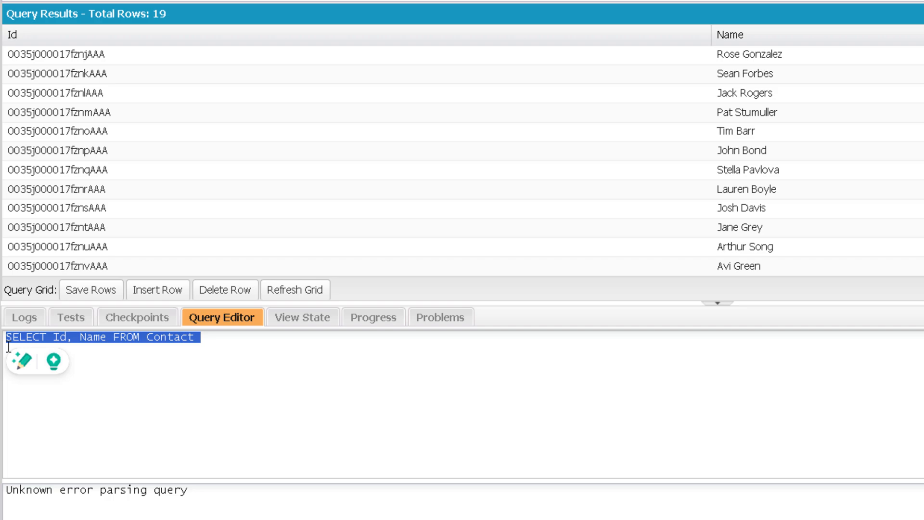
left_click(100, 337)
type("System.debug([SELECT Id, Name FROM Contact ].s")
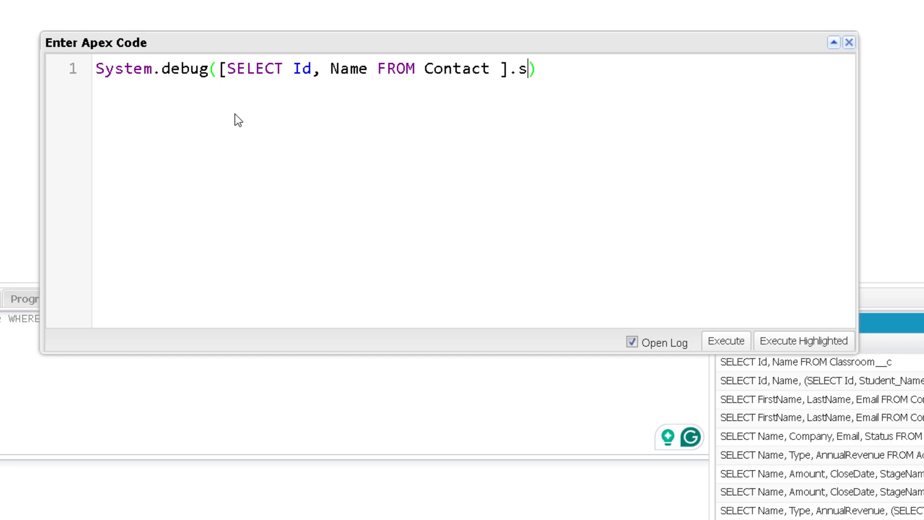
Run System.debug([SELECT Id, Name FROM Contact].size()) and mark where ALL ROWS goes after Contact.
type("ize(")
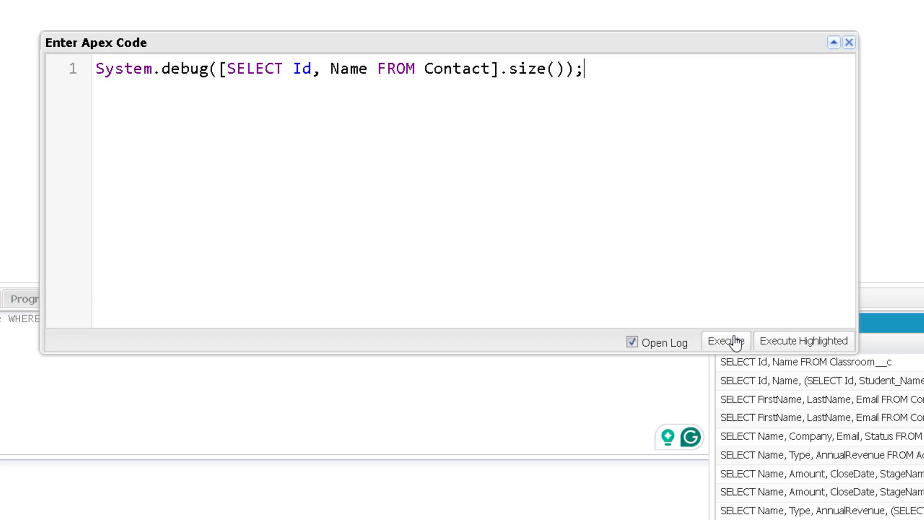
left_click(727, 342)
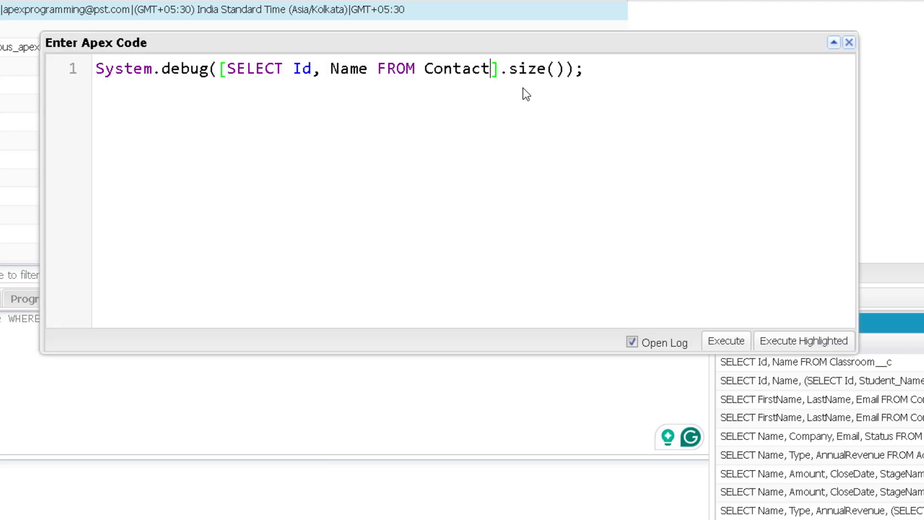
left_click(725, 341)
type(" ALL ROWS")
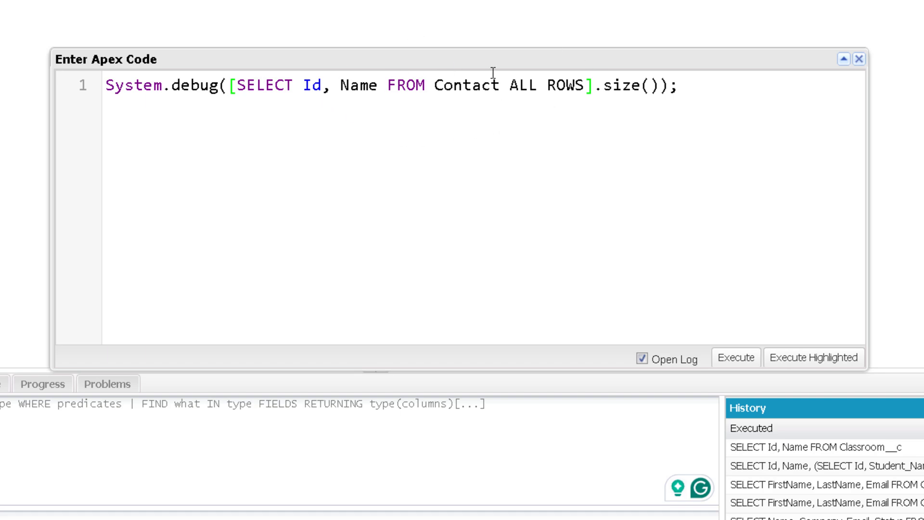
mouse_move(558, 136)
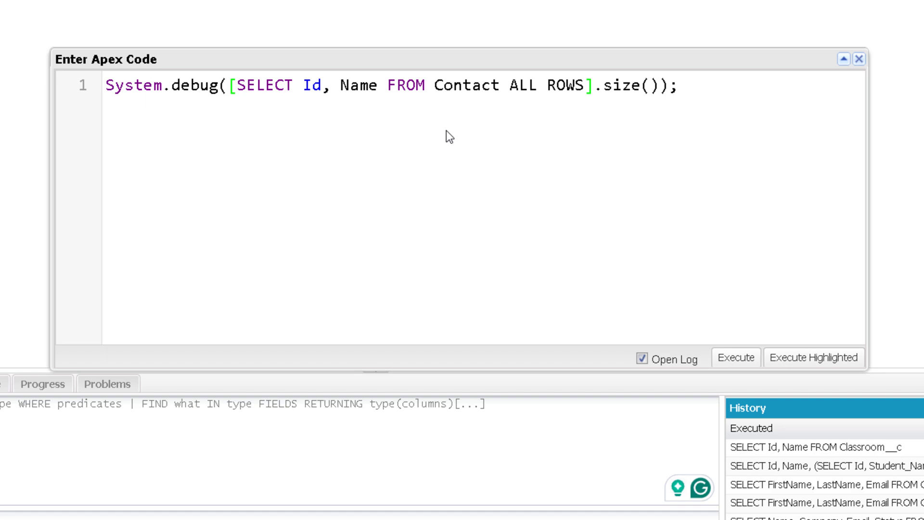
mouse_move(515, 135)
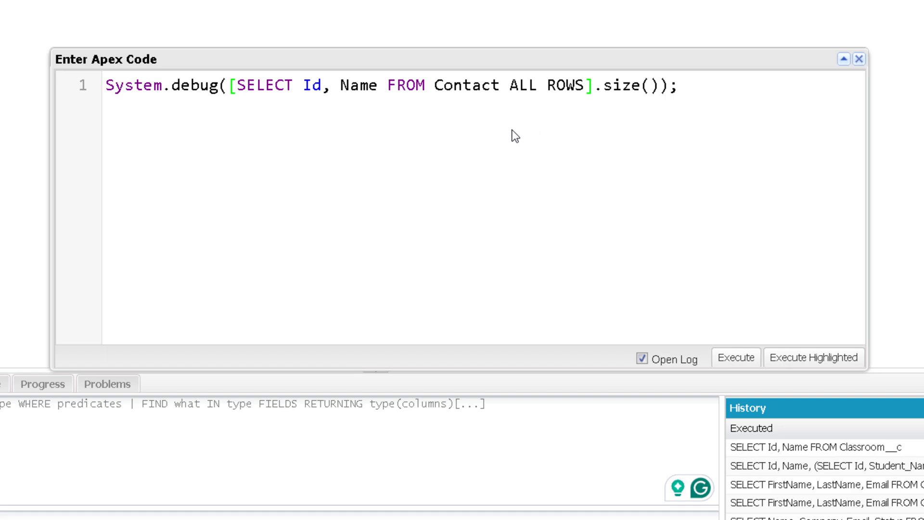
mouse_move(434, 154)
type("SELECT Id, Name, I FROM Contact")
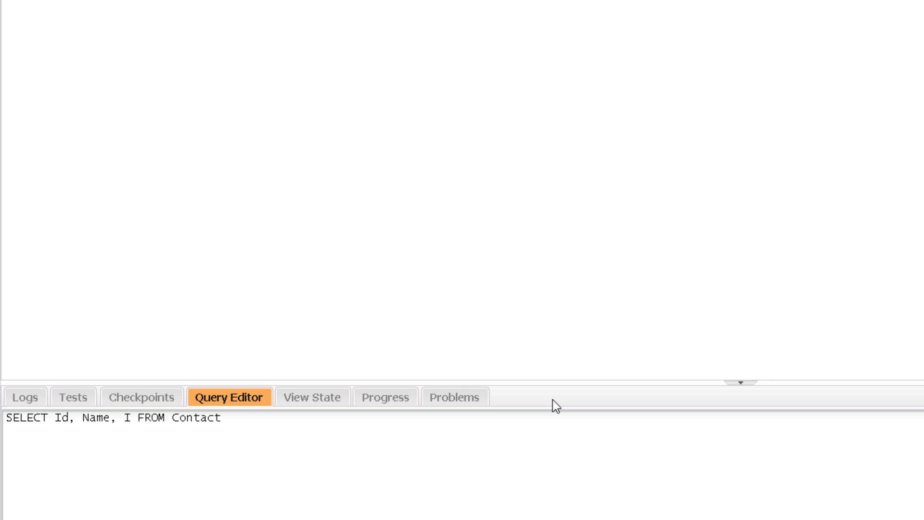
Query SELECT Id, Name, IsDeleted FROM Contact, showing 19 rows all false.
type("sDeleted")
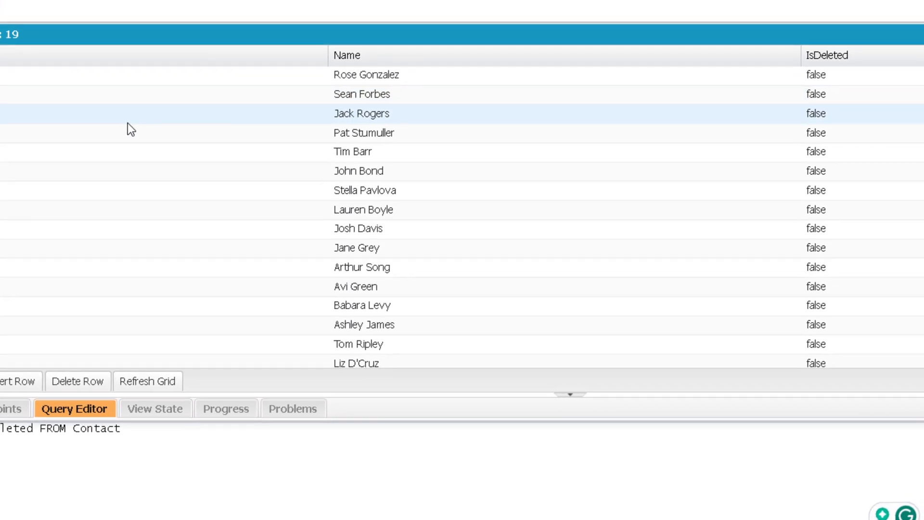
left_click(358, 171)
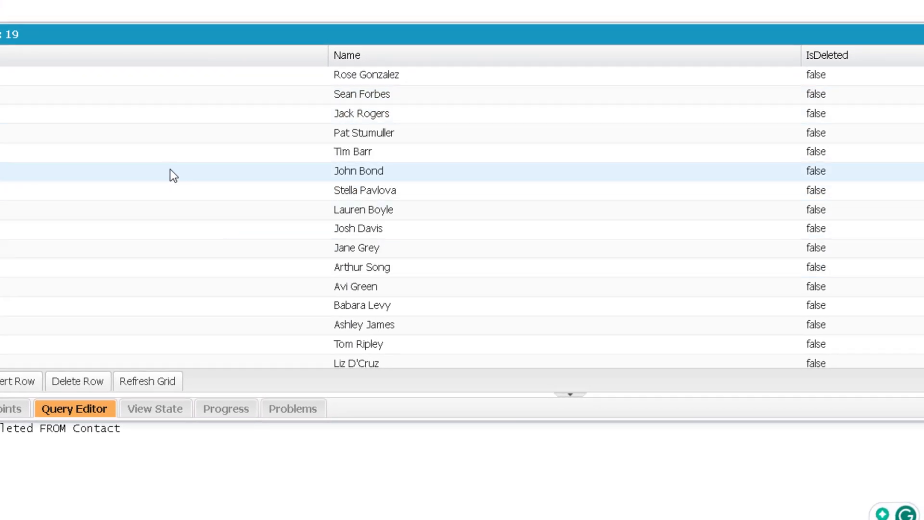
left_click(364, 133)
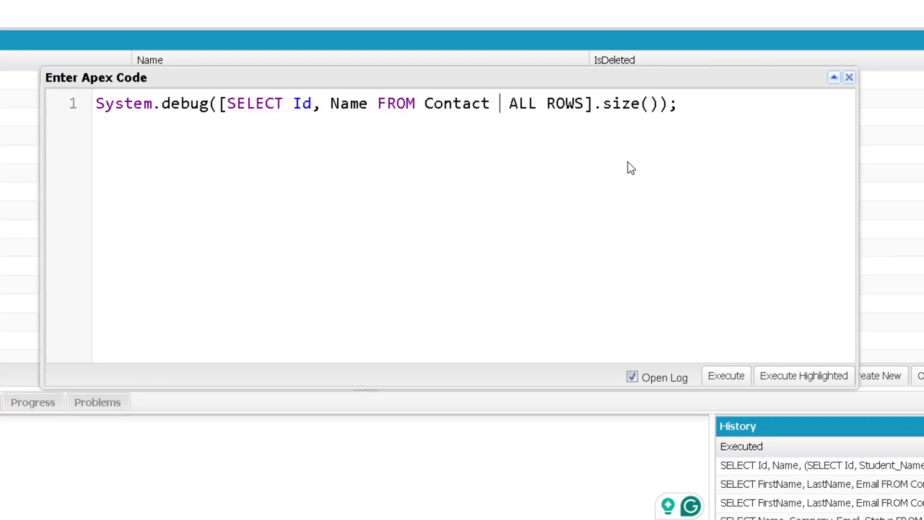
Add WHERE IsDeleted = true before ALL ROWS and execute, logging a count of 3.
type("WHERE IsDeleted = true")
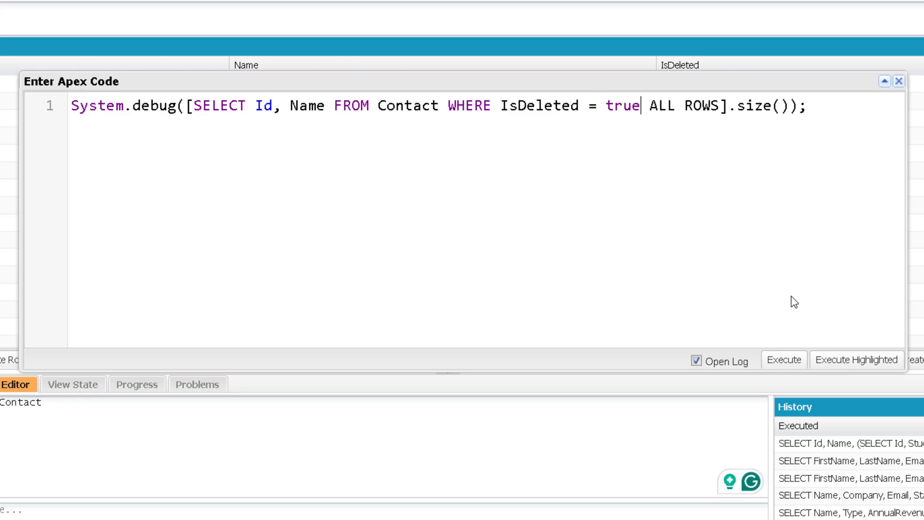
left_click(783, 359)
type("List<Contact> contacts = ")
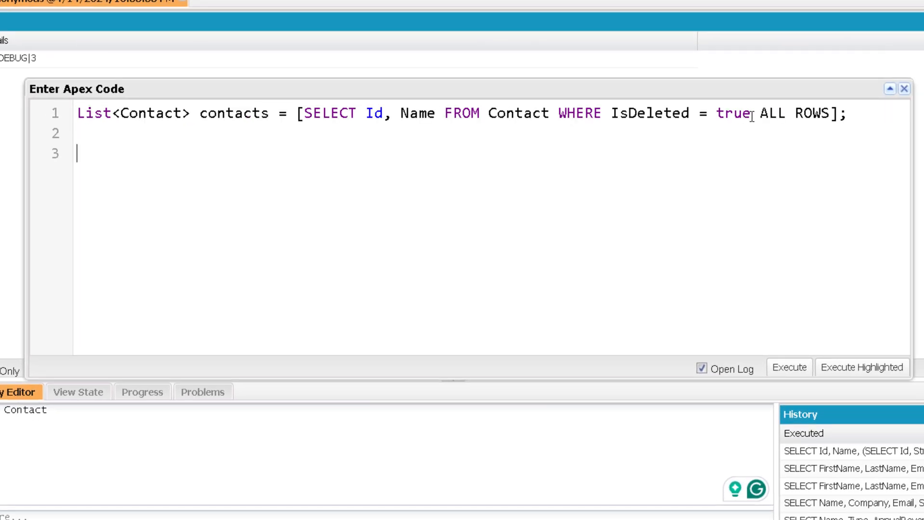
Add the statement UNDELETE contacts; below the deleted-contacts list query.
type("UNDELETE c")
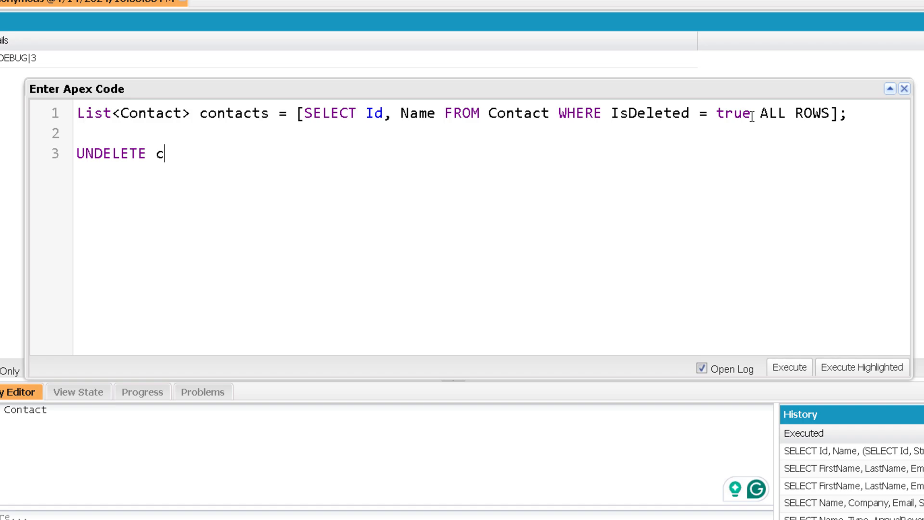
type("ontacts;")
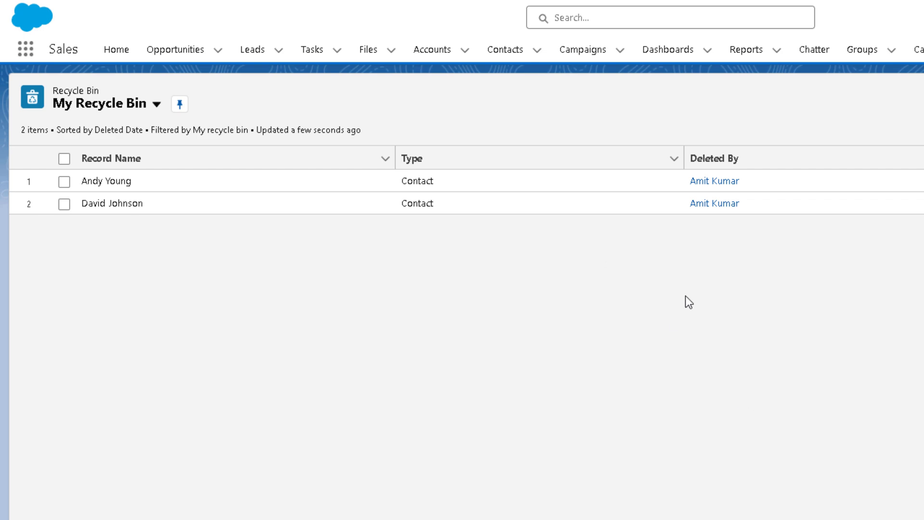
mouse_move(822, 257)
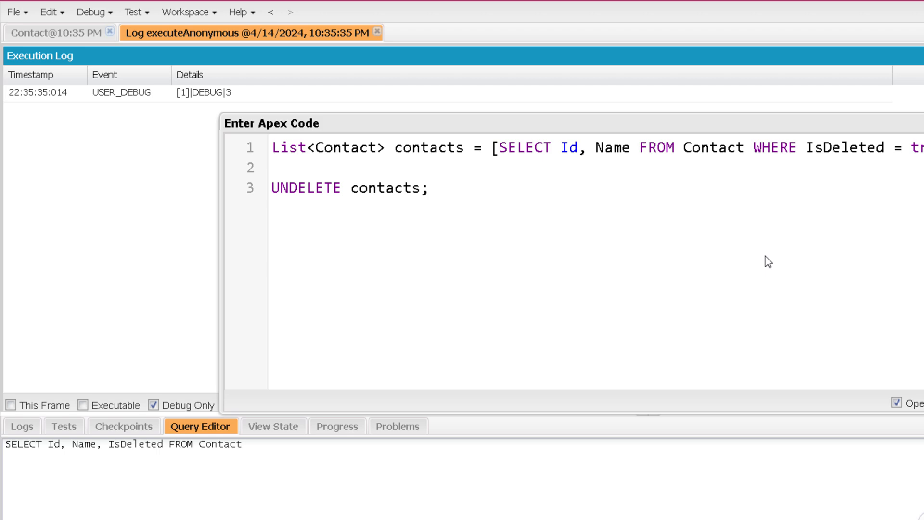
mouse_move(625, 267)
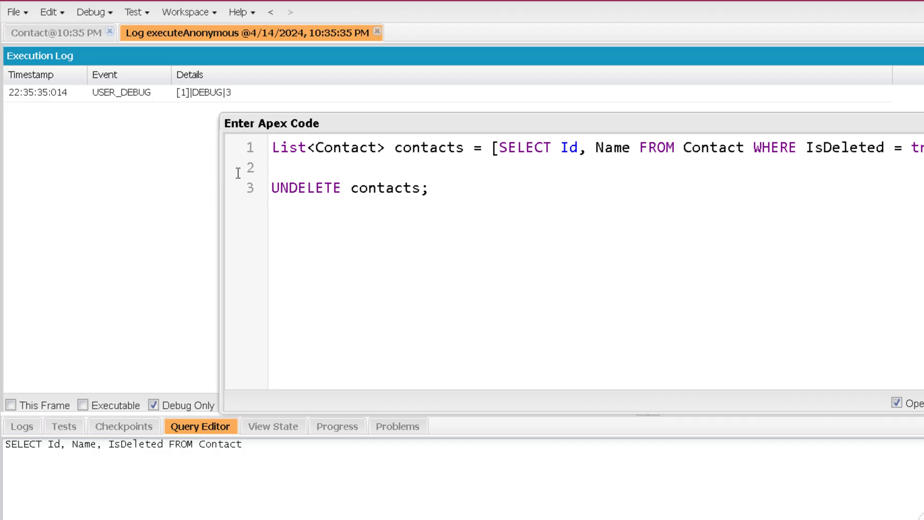
double_click(306, 187)
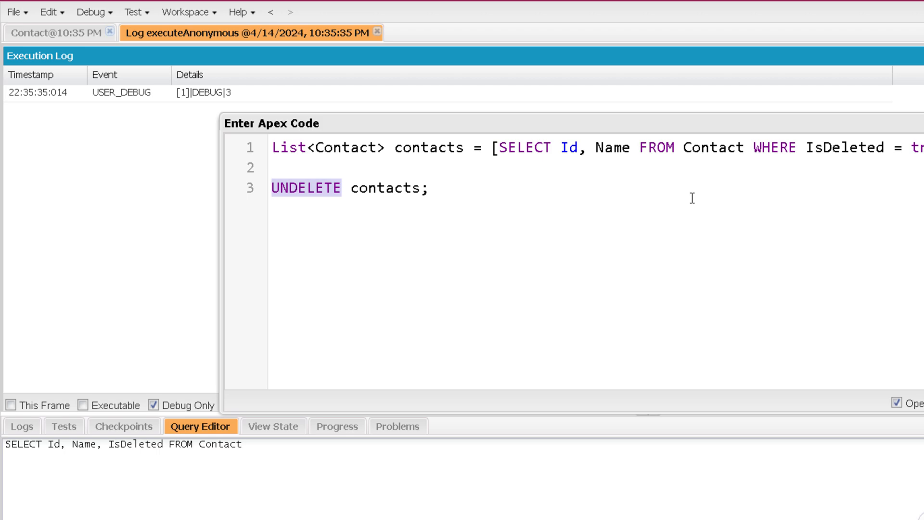
mouse_move(488, 203)
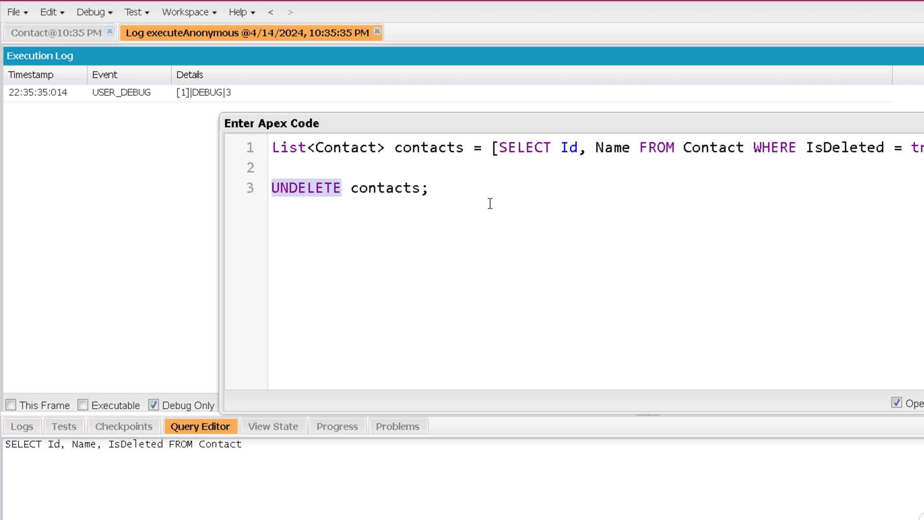
mouse_move(475, 226)
type("A")
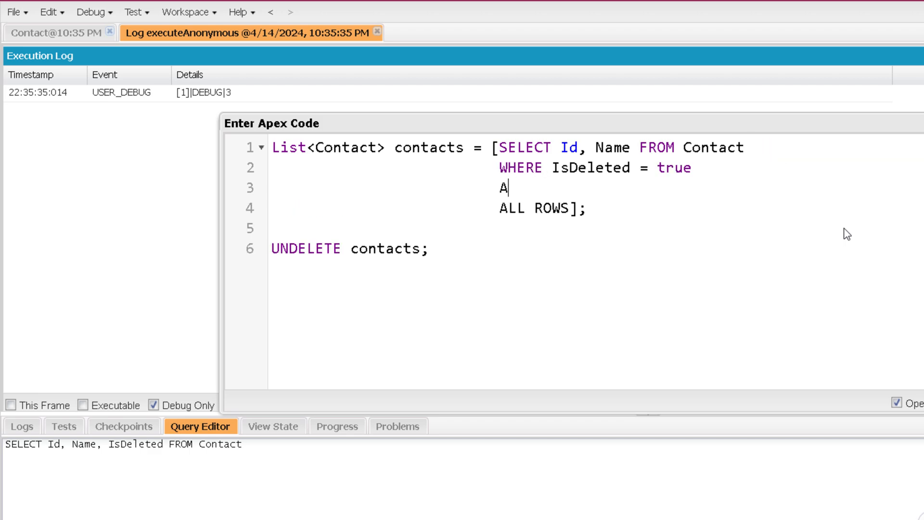
Narrow the restore query with AND Name IN ('') before ALL ROWS.
type("ND Name")
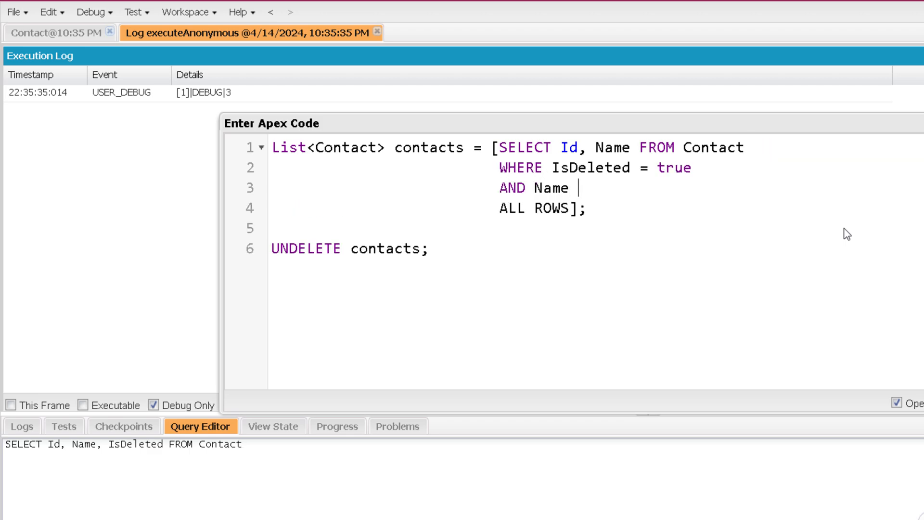
type("IN (")
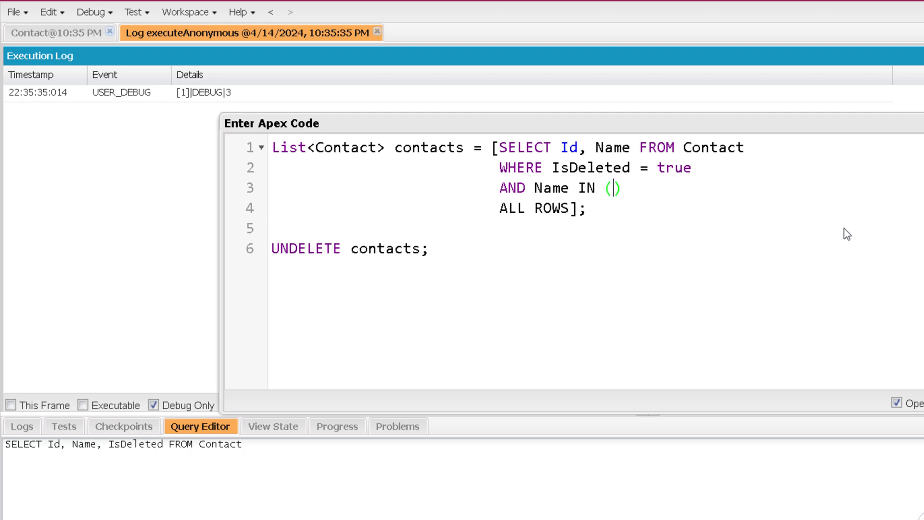
type("''")
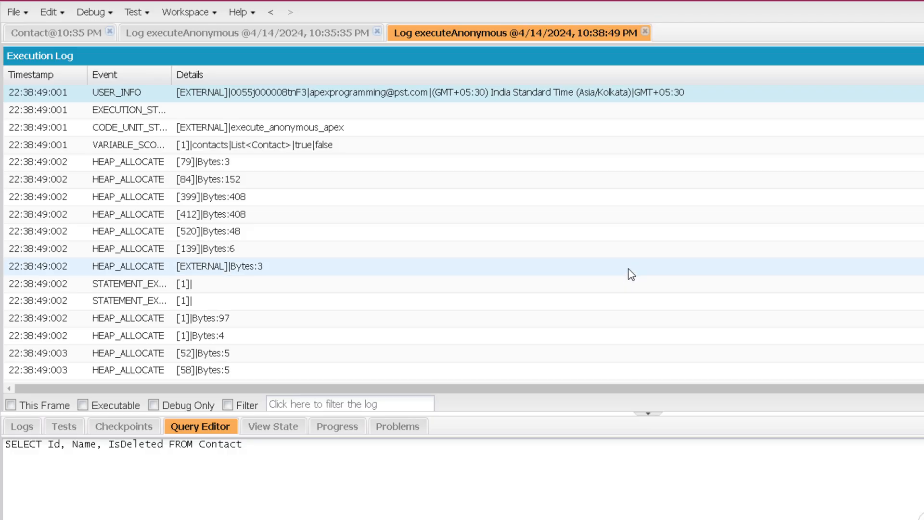
Reopen the Execute Anonymous window from the Debug menu to edit the undelete script.
left_click(93, 11)
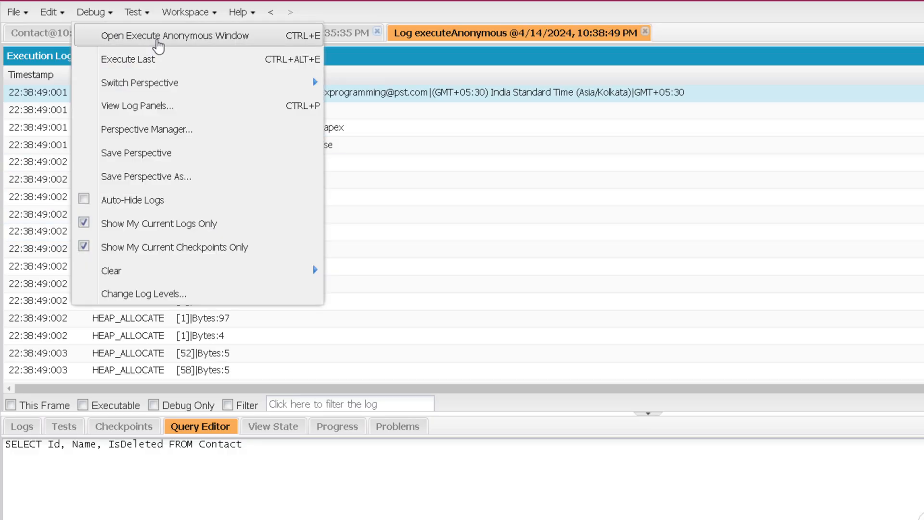
left_click(174, 36)
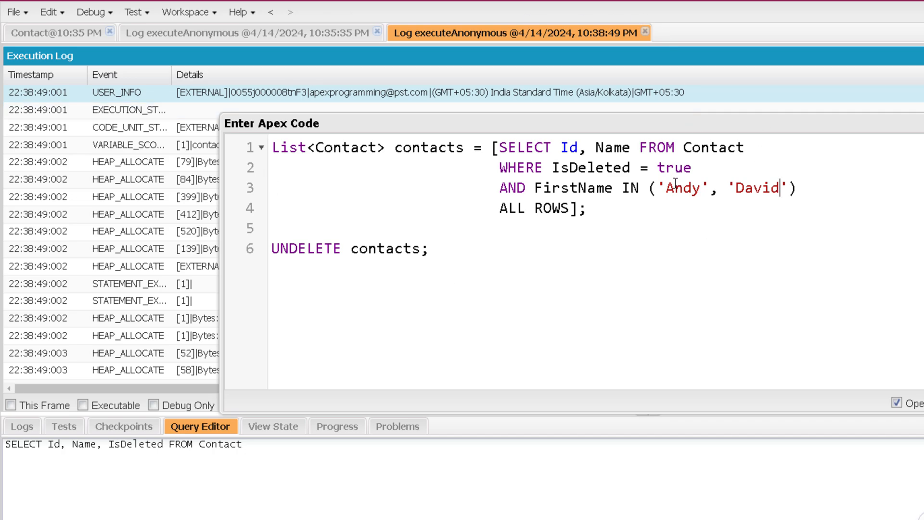
mouse_move(481, 216)
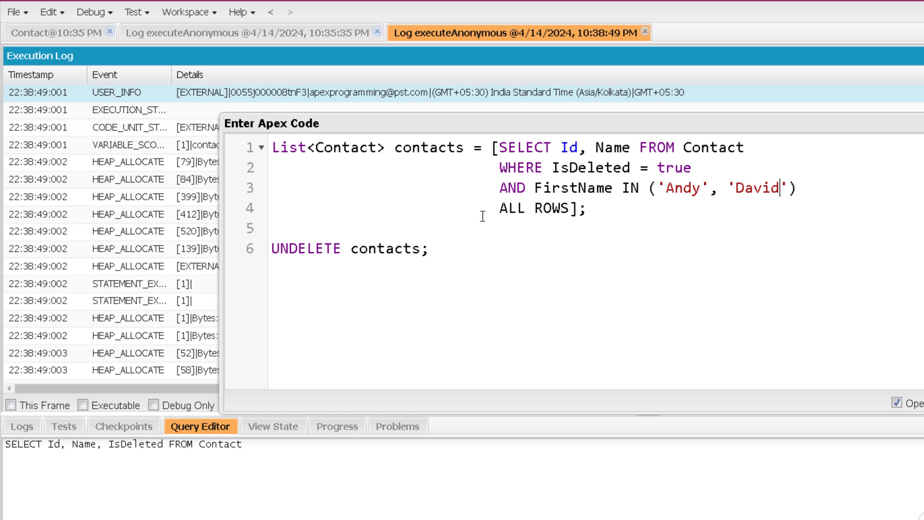